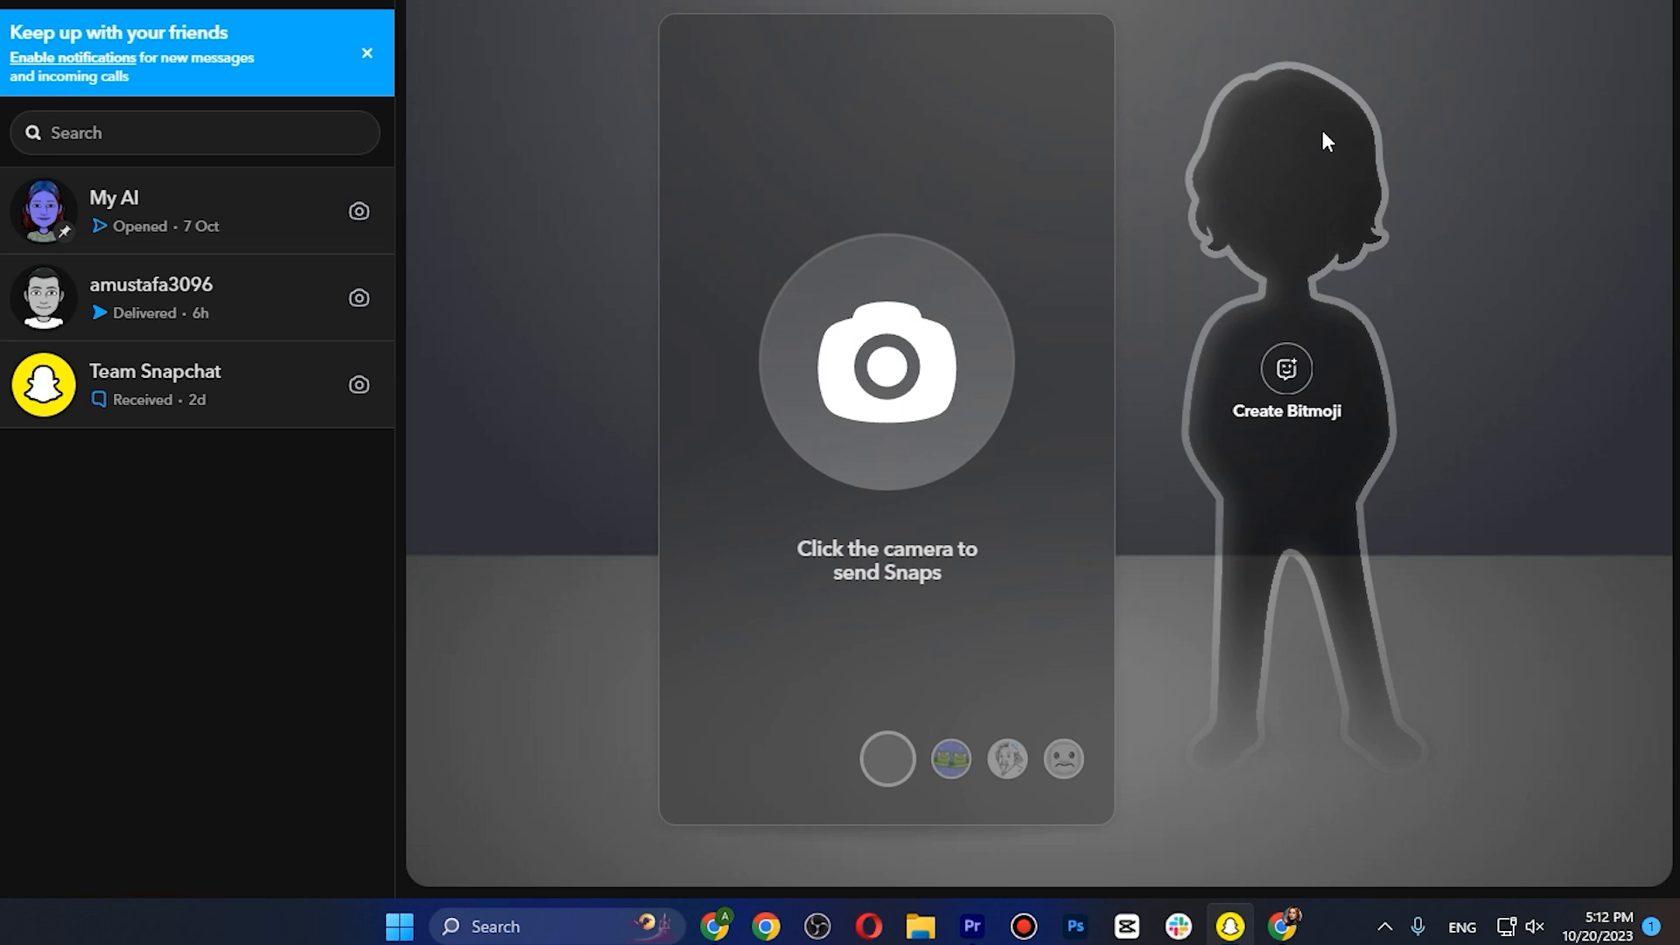
pyautogui.moveTo(1090, 201)
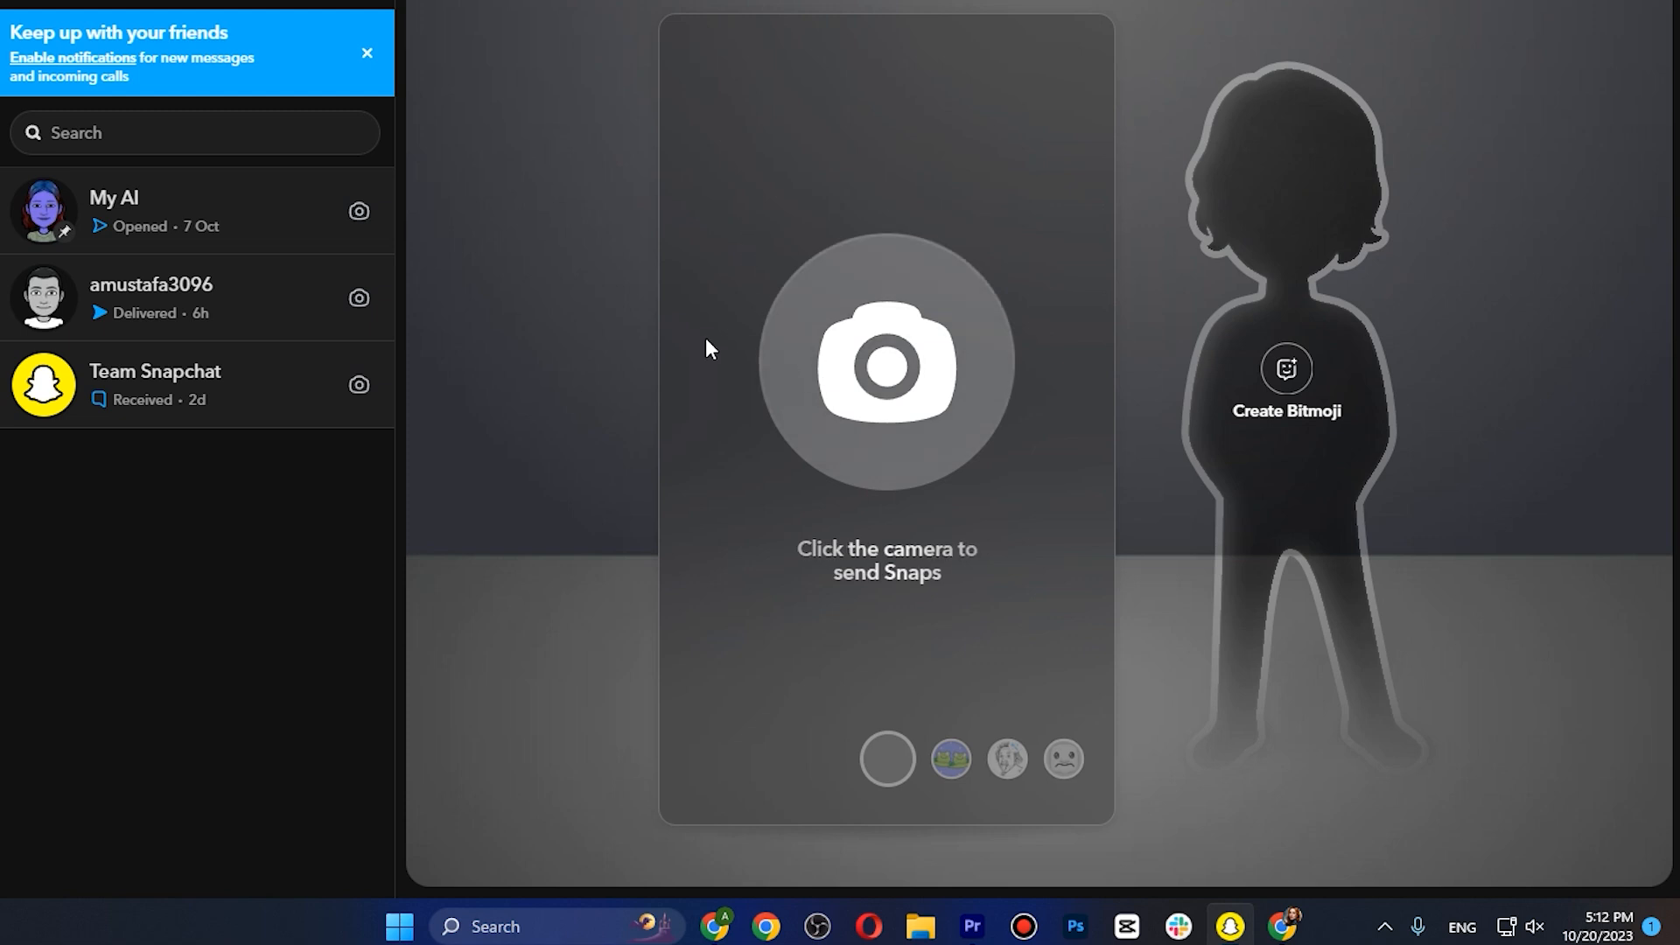
pyautogui.moveTo(706, 374)
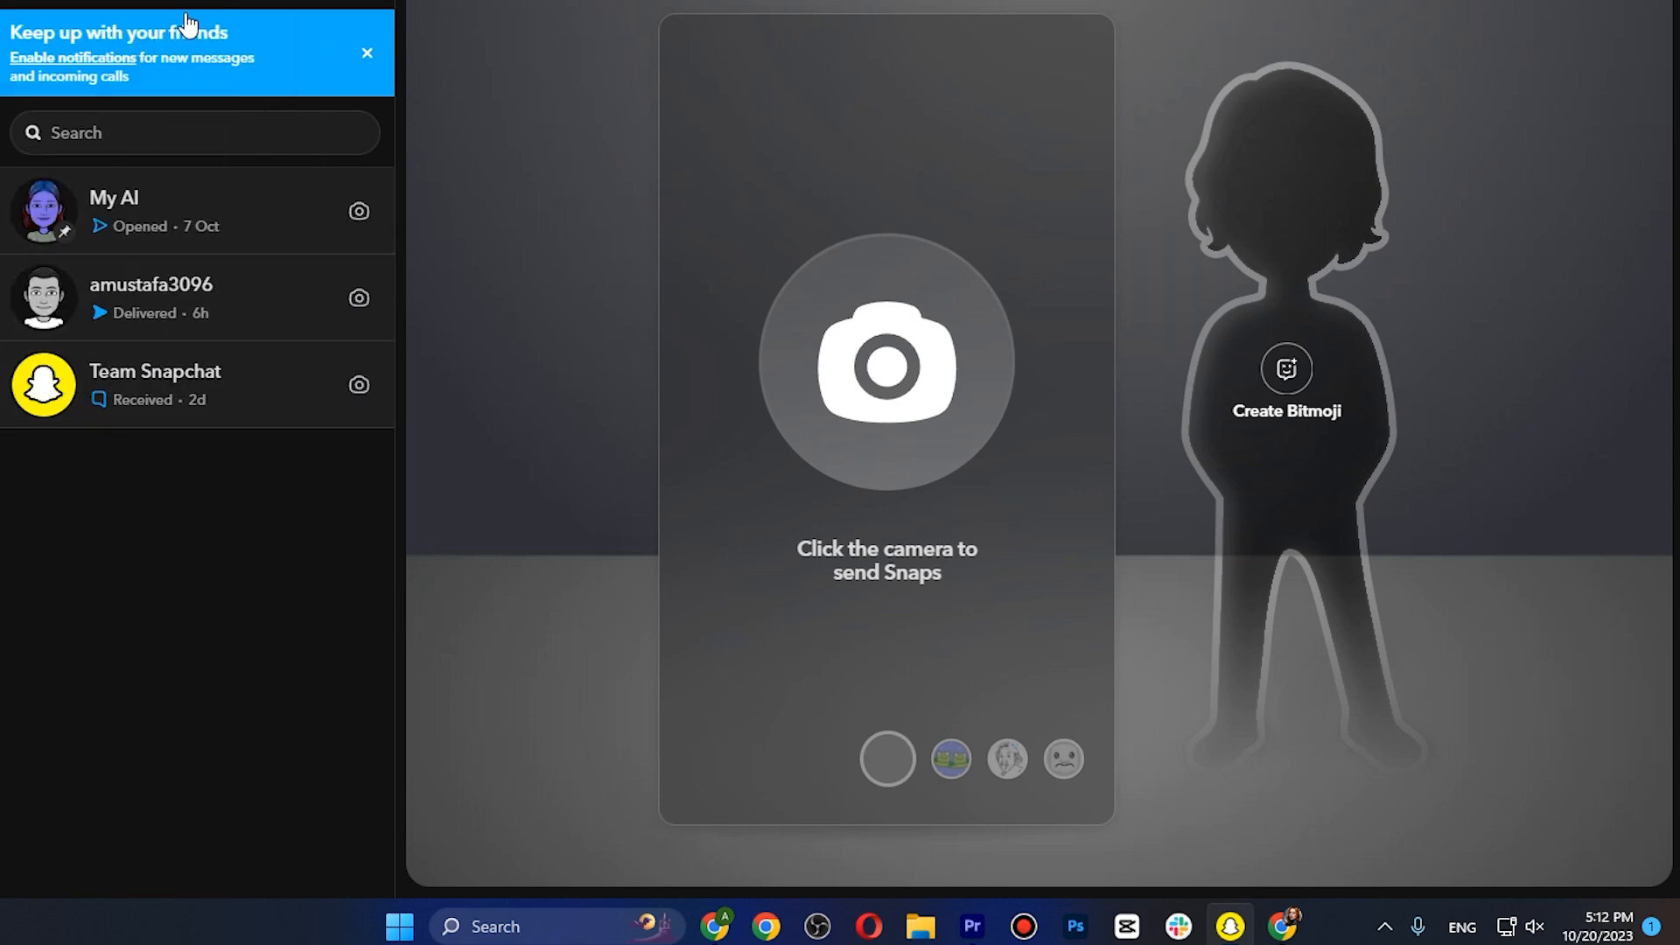
pyautogui.moveTo(240, 446)
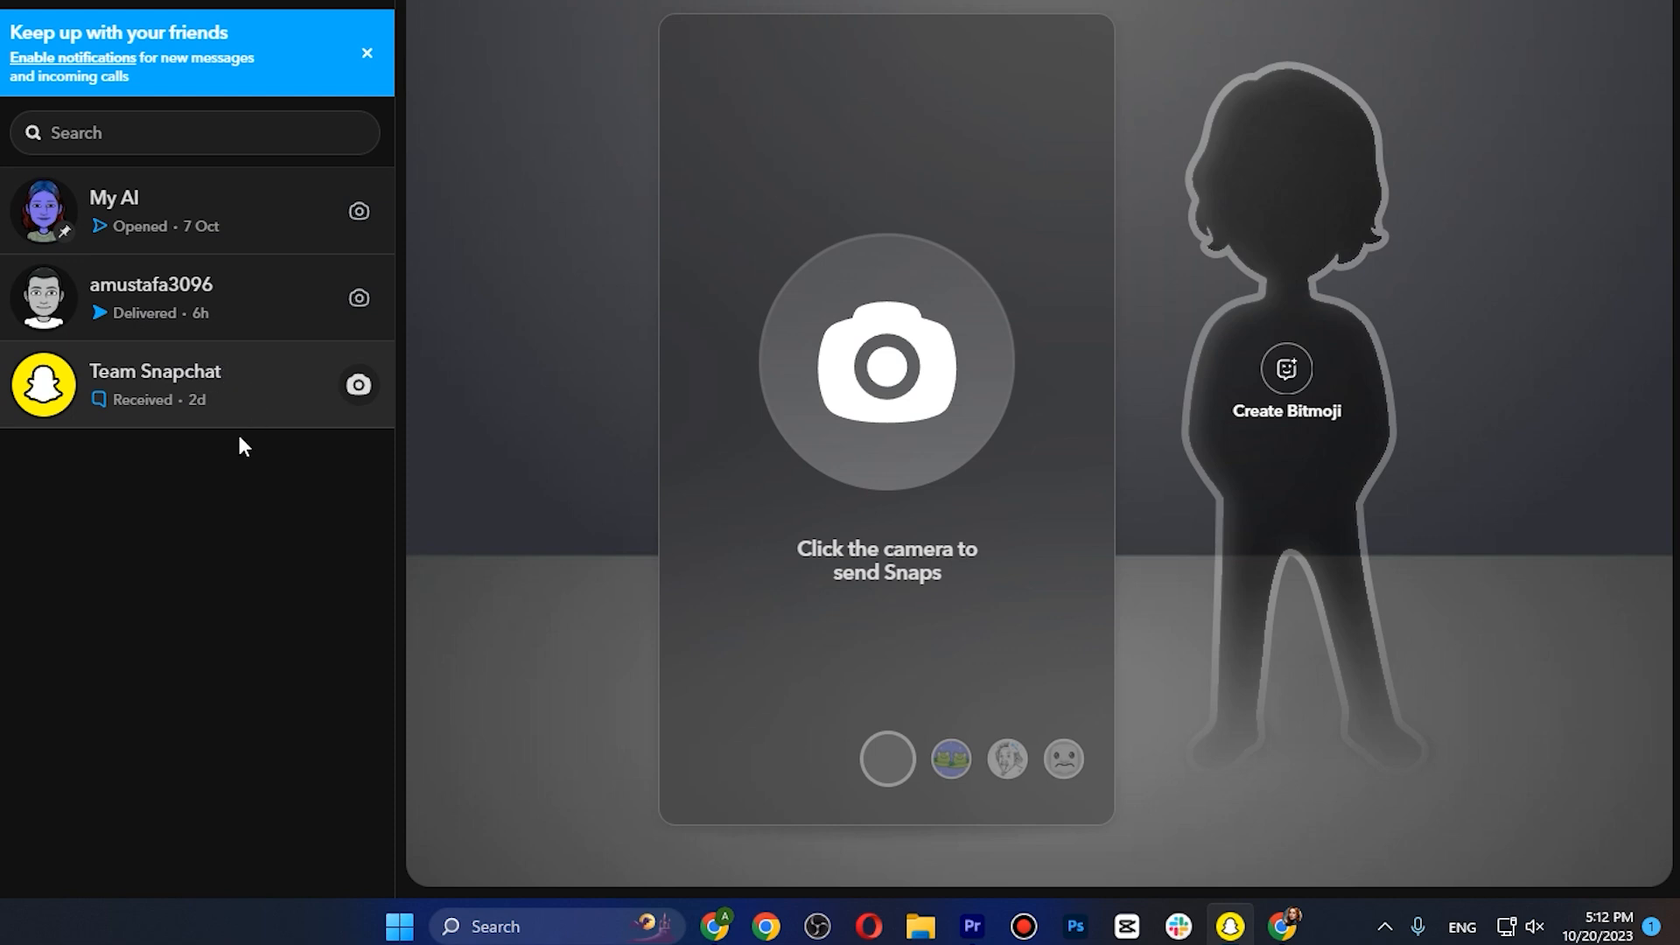
pyautogui.moveTo(206, 476)
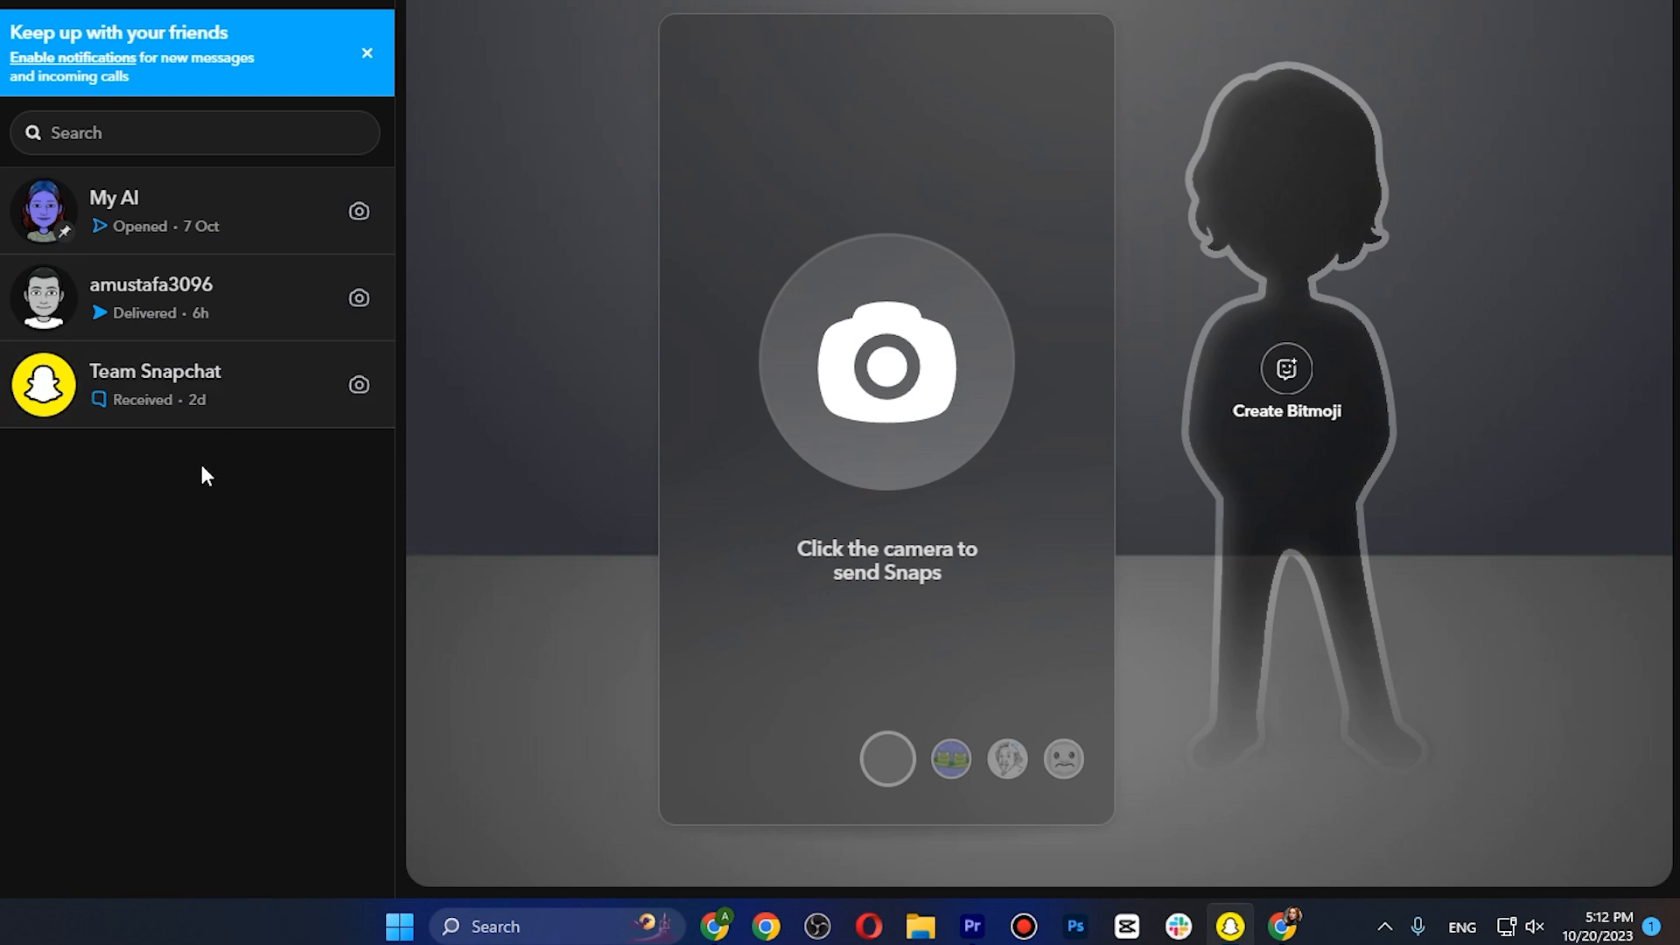
pyautogui.click(192, 131)
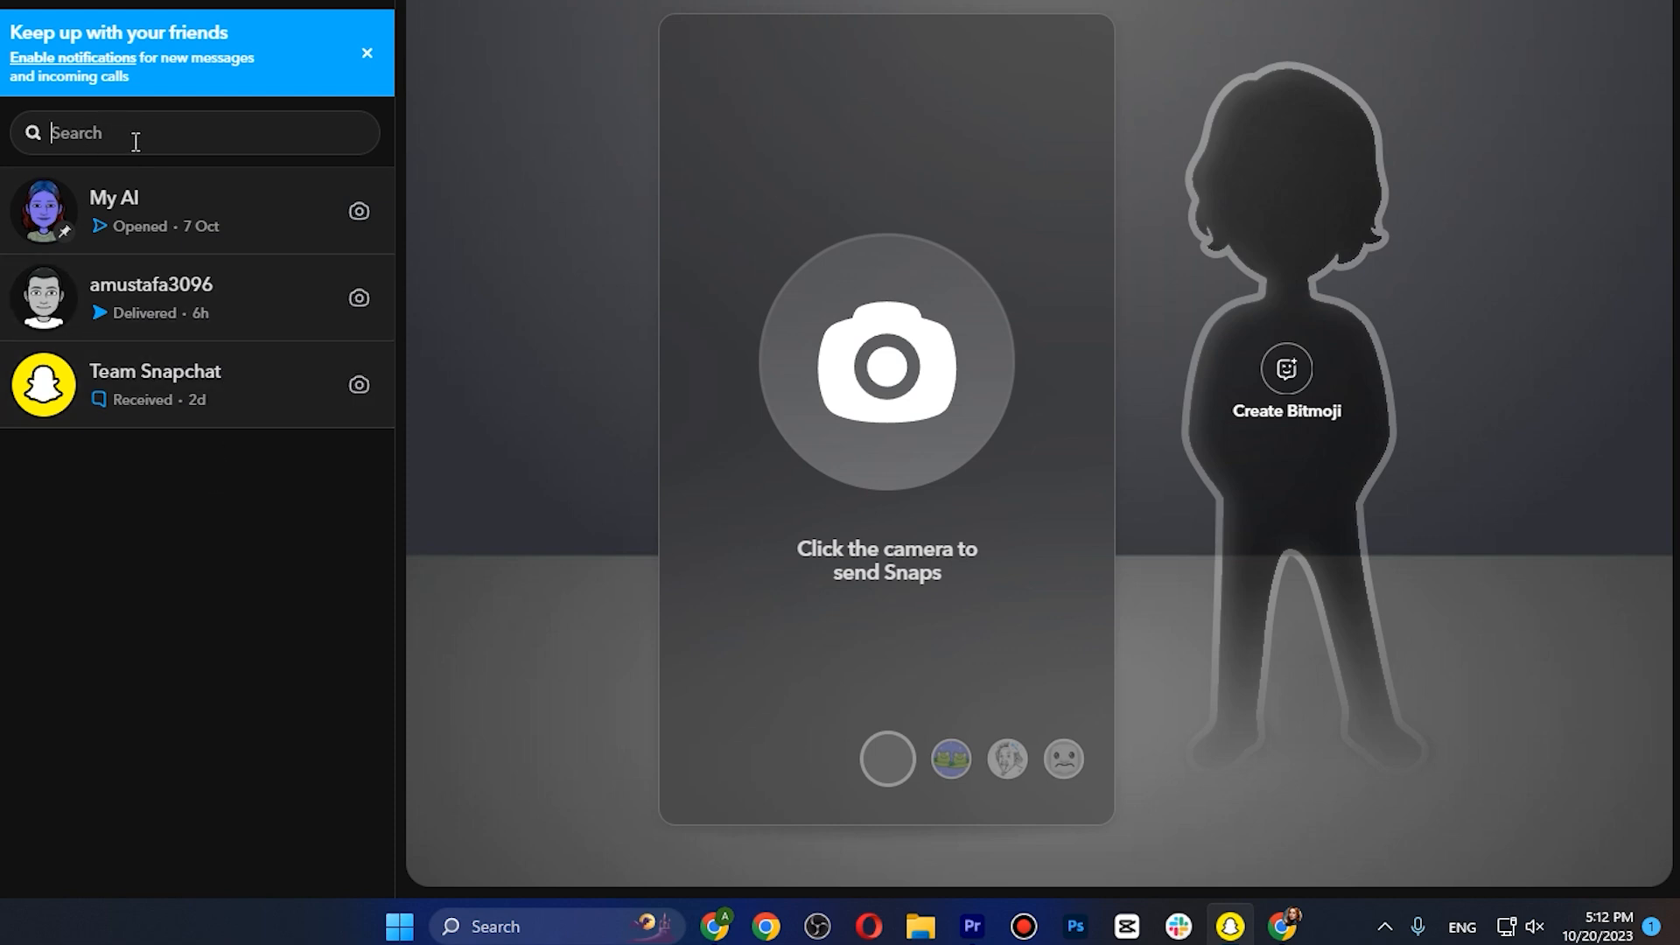
pyautogui.write('itsme_niso')
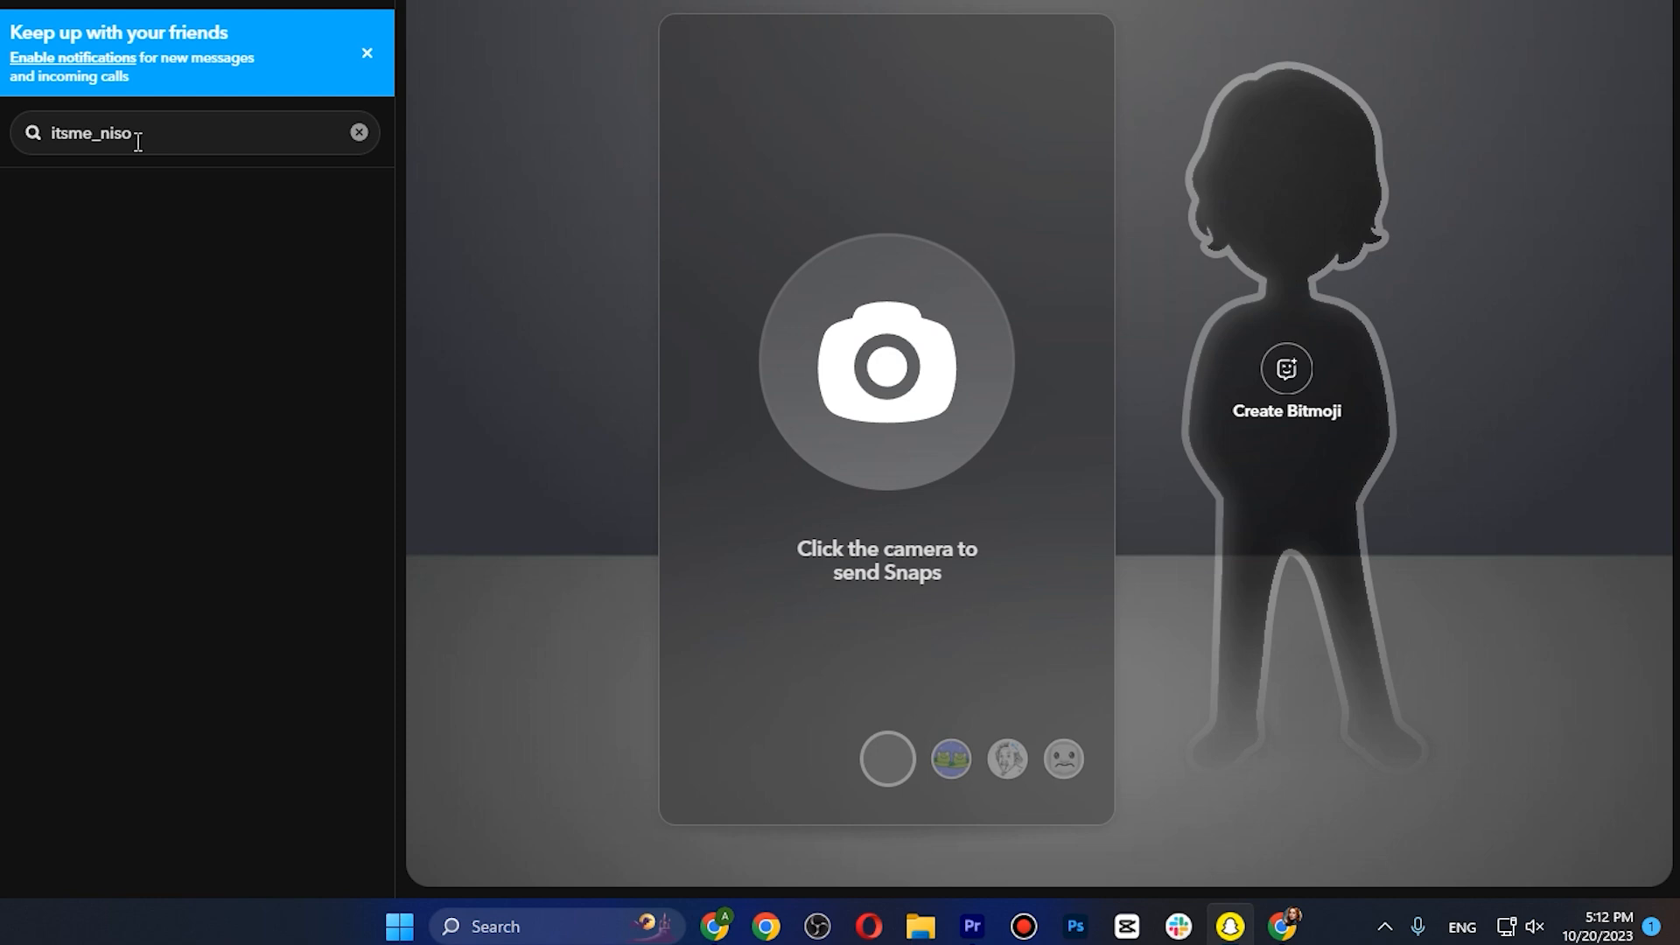
pyautogui.click(359, 131)
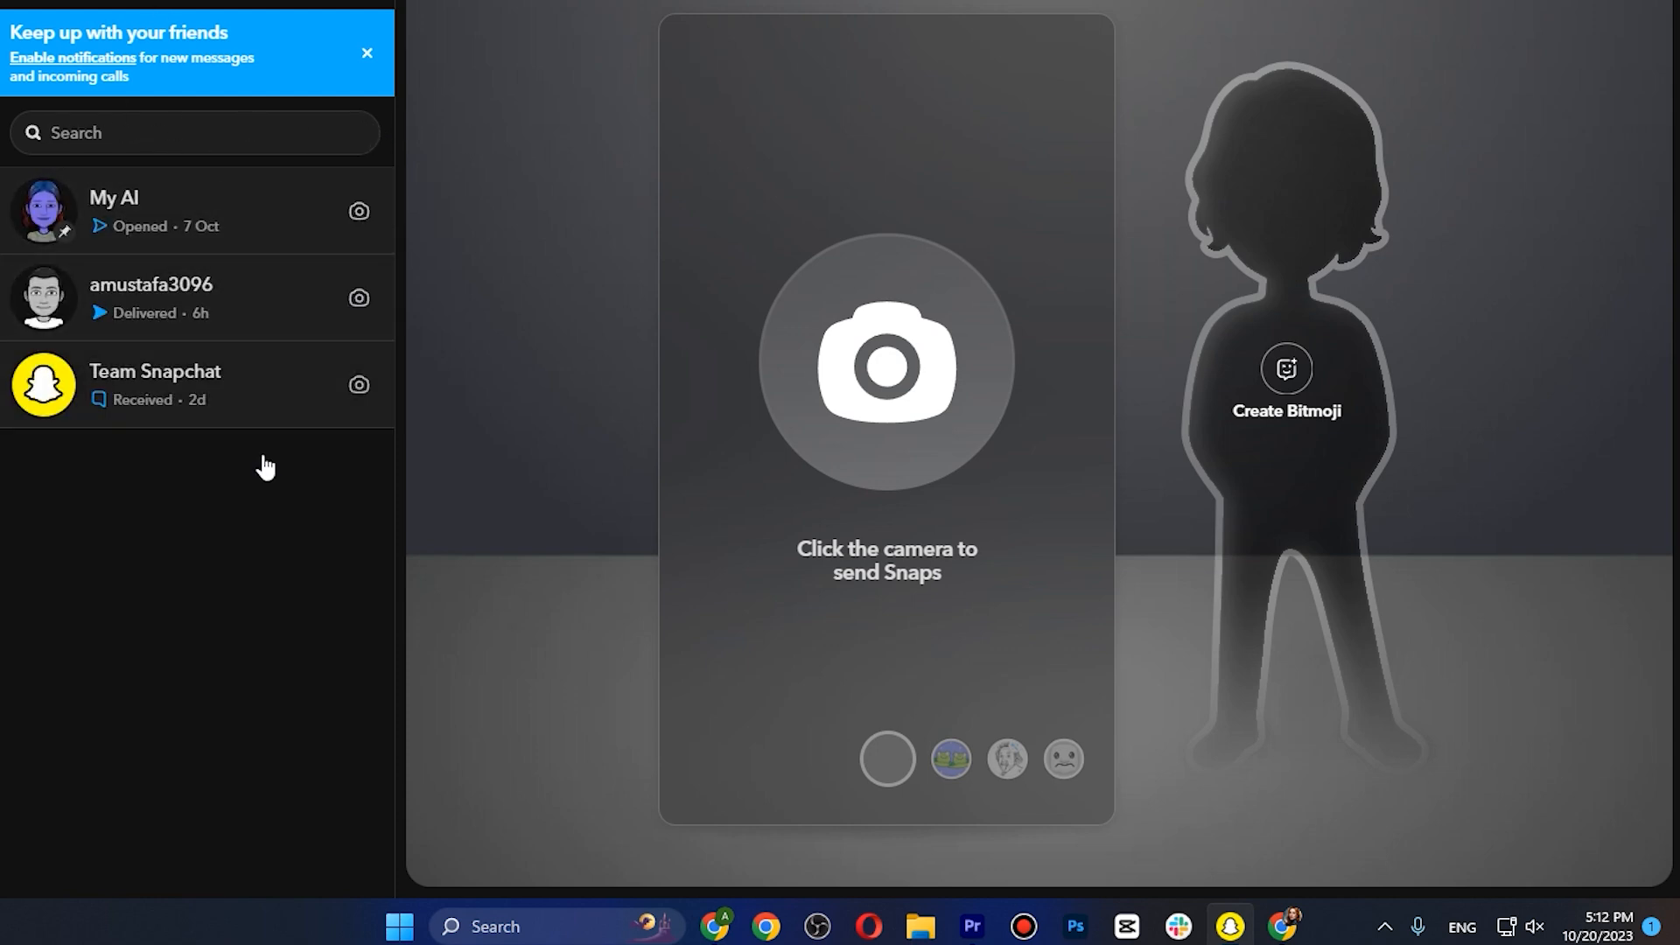
pyautogui.moveTo(573, 137)
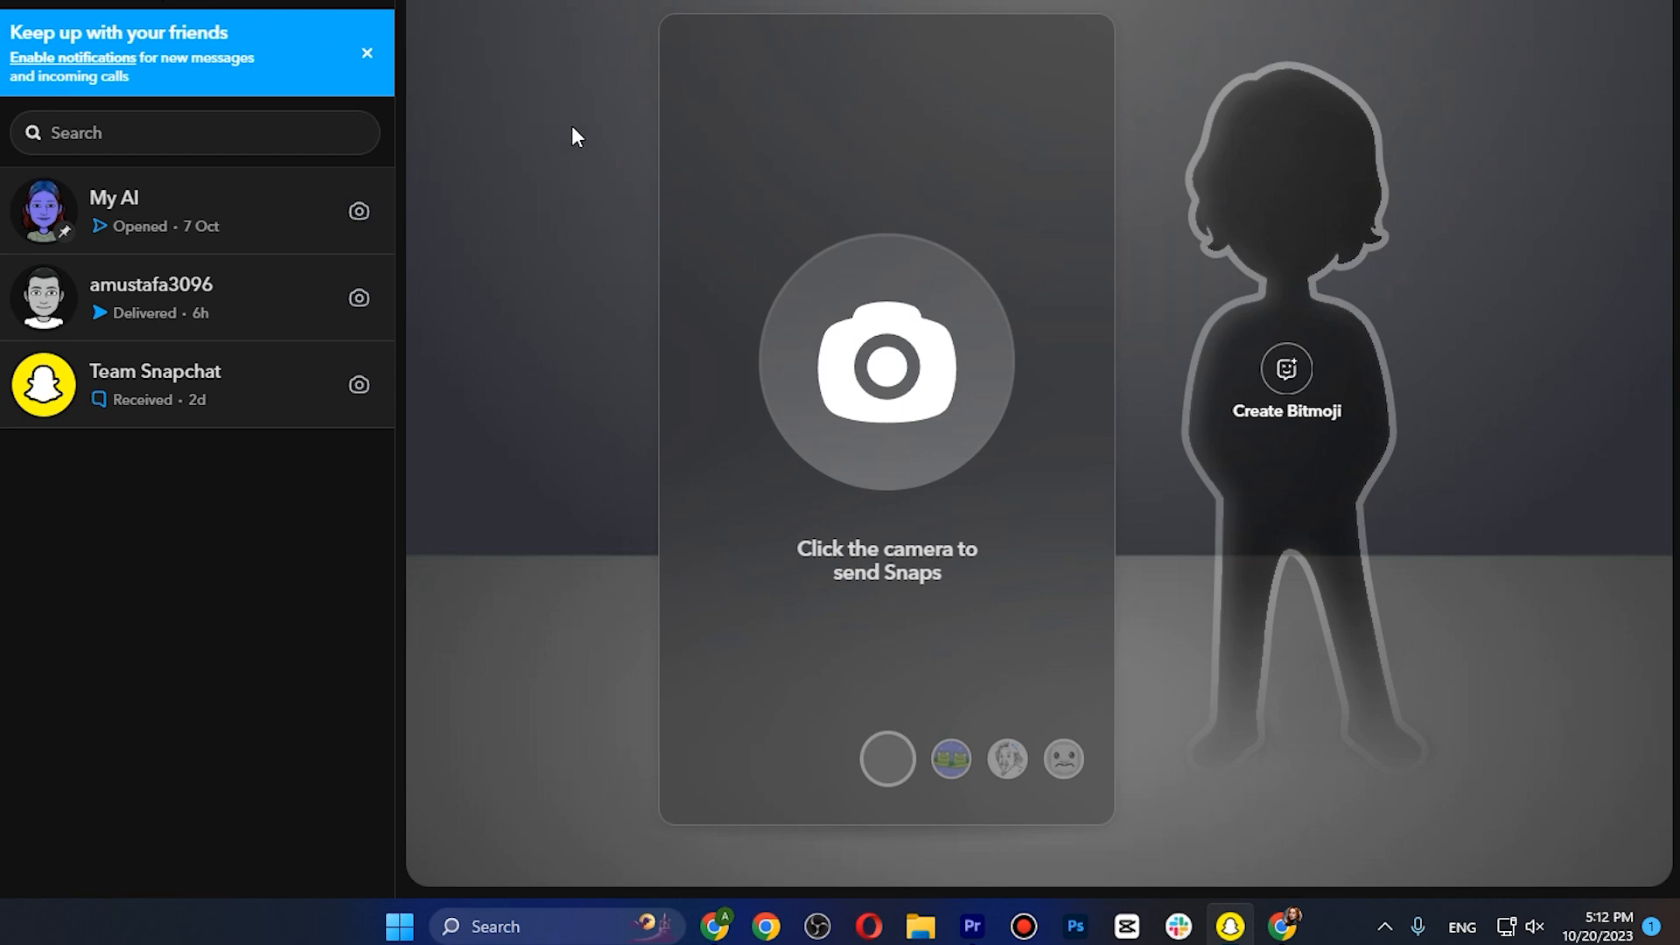
pyautogui.moveTo(616, 332)
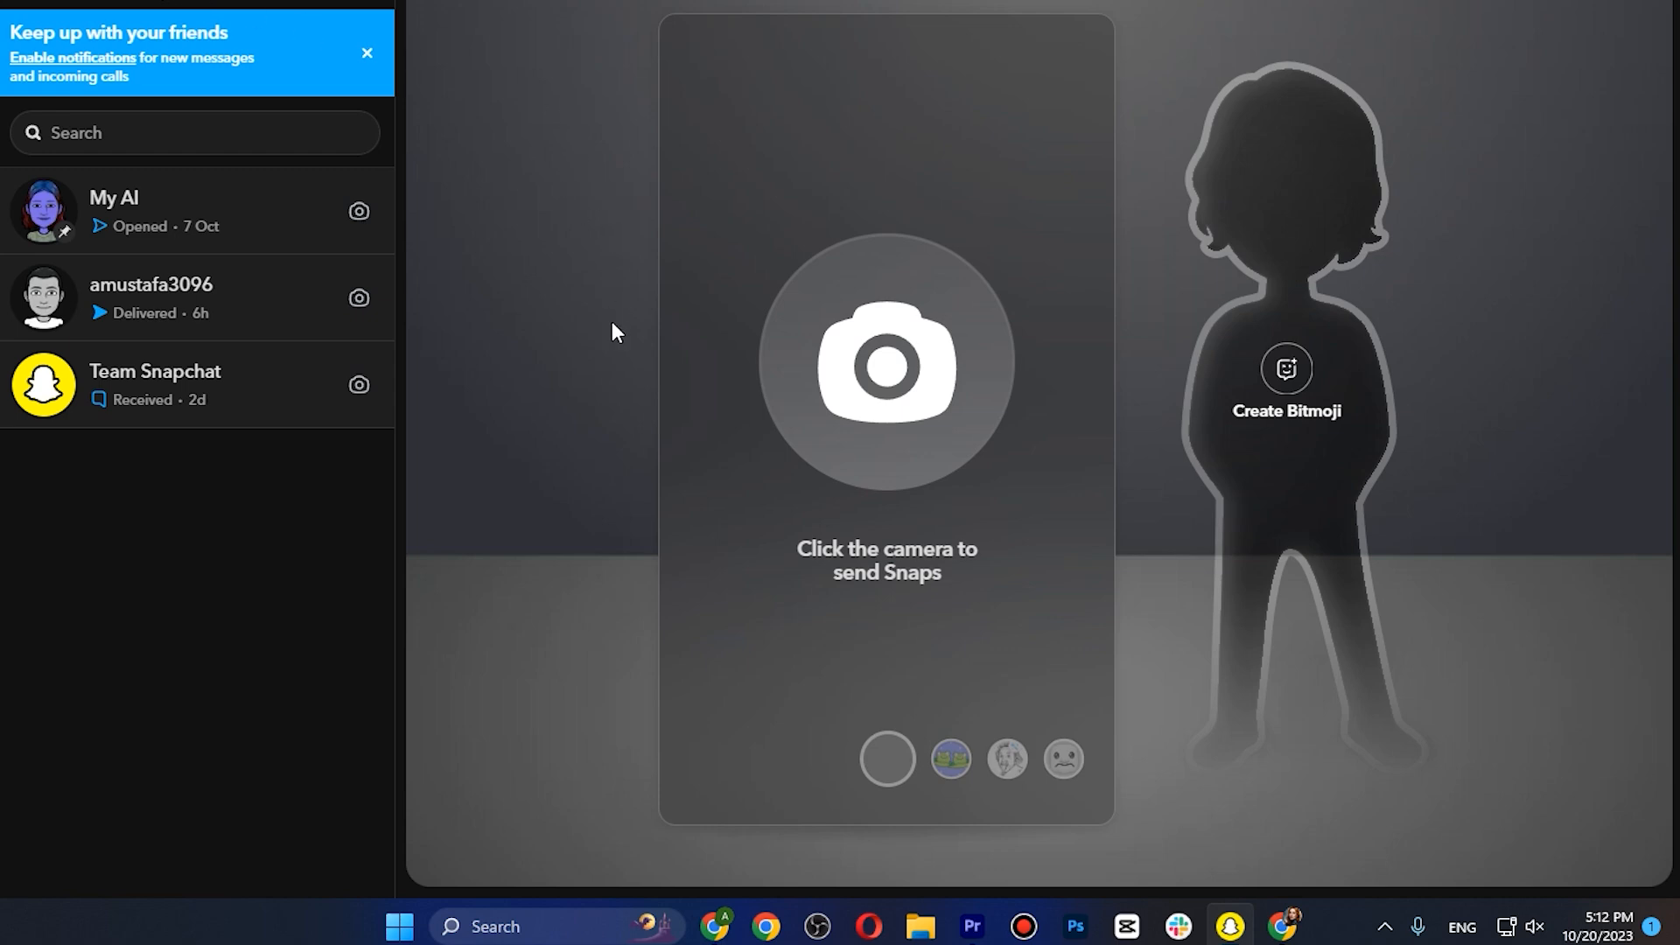
pyautogui.moveTo(476, 264)
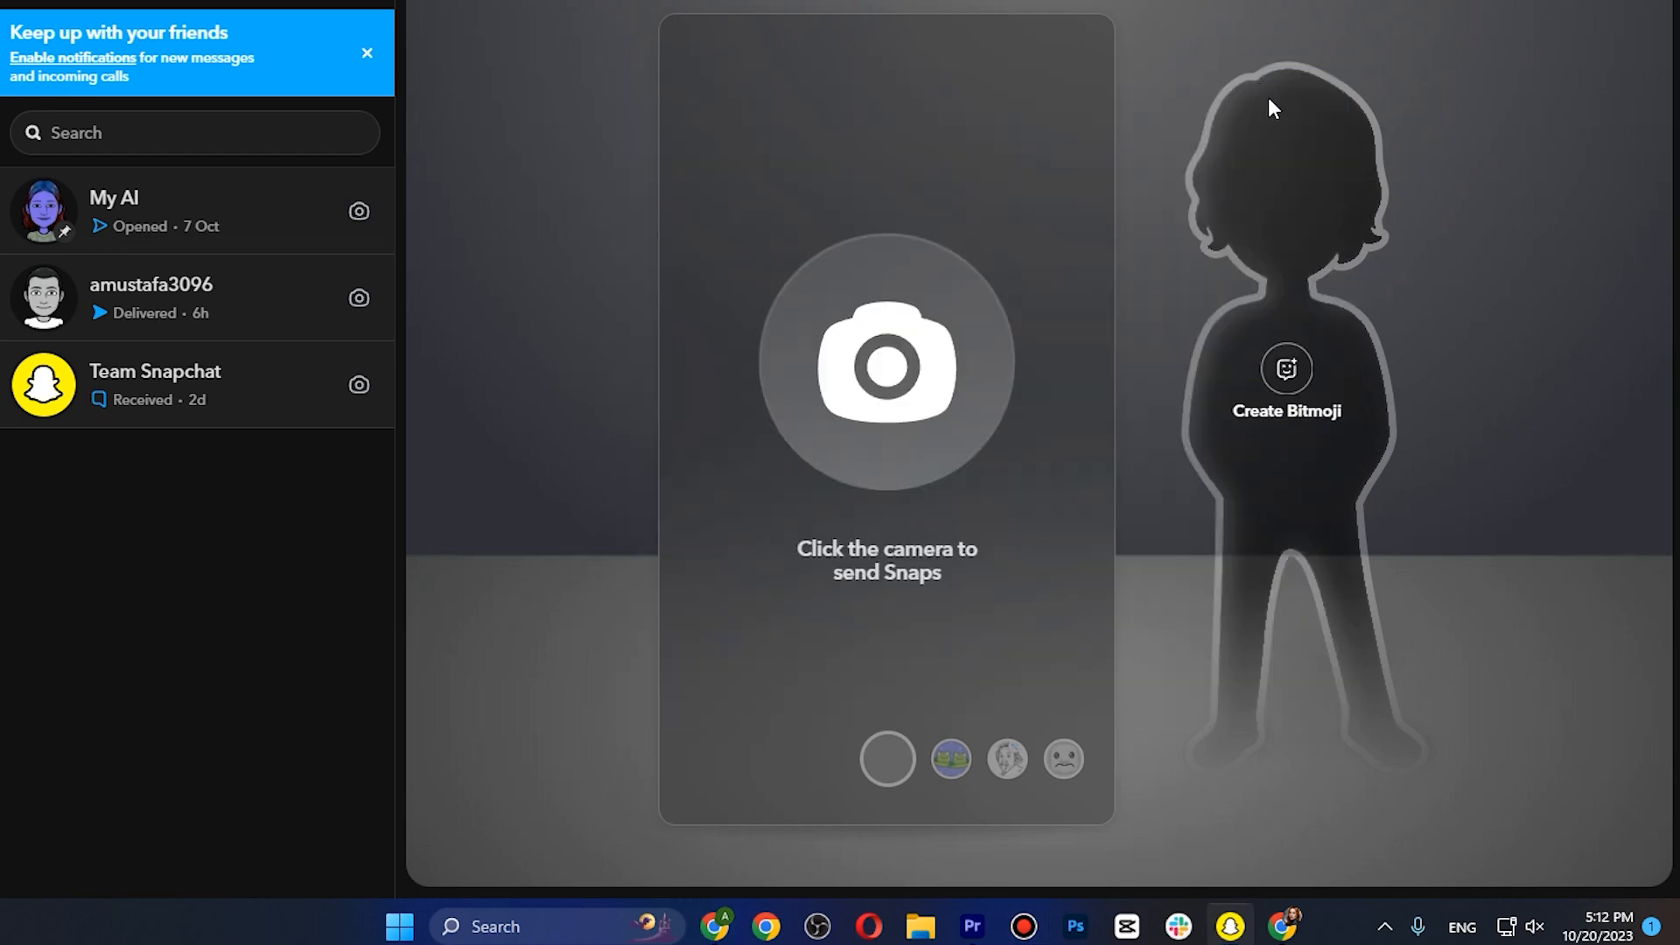
pyautogui.moveTo(1357, 117)
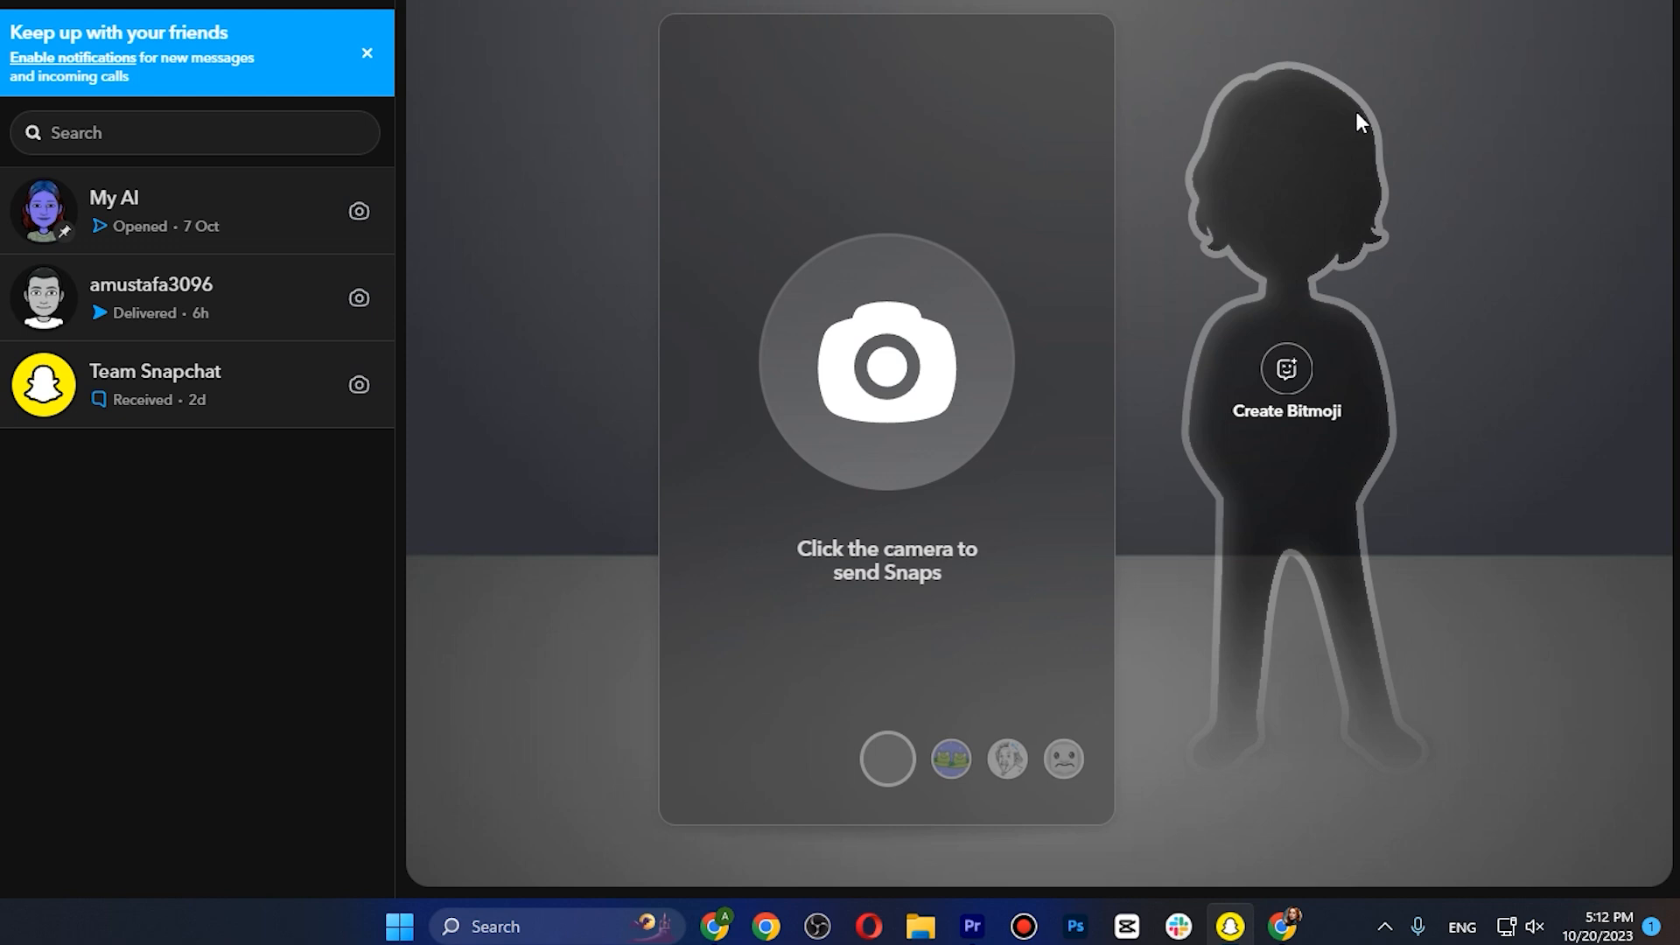
pyautogui.moveTo(1326, 140)
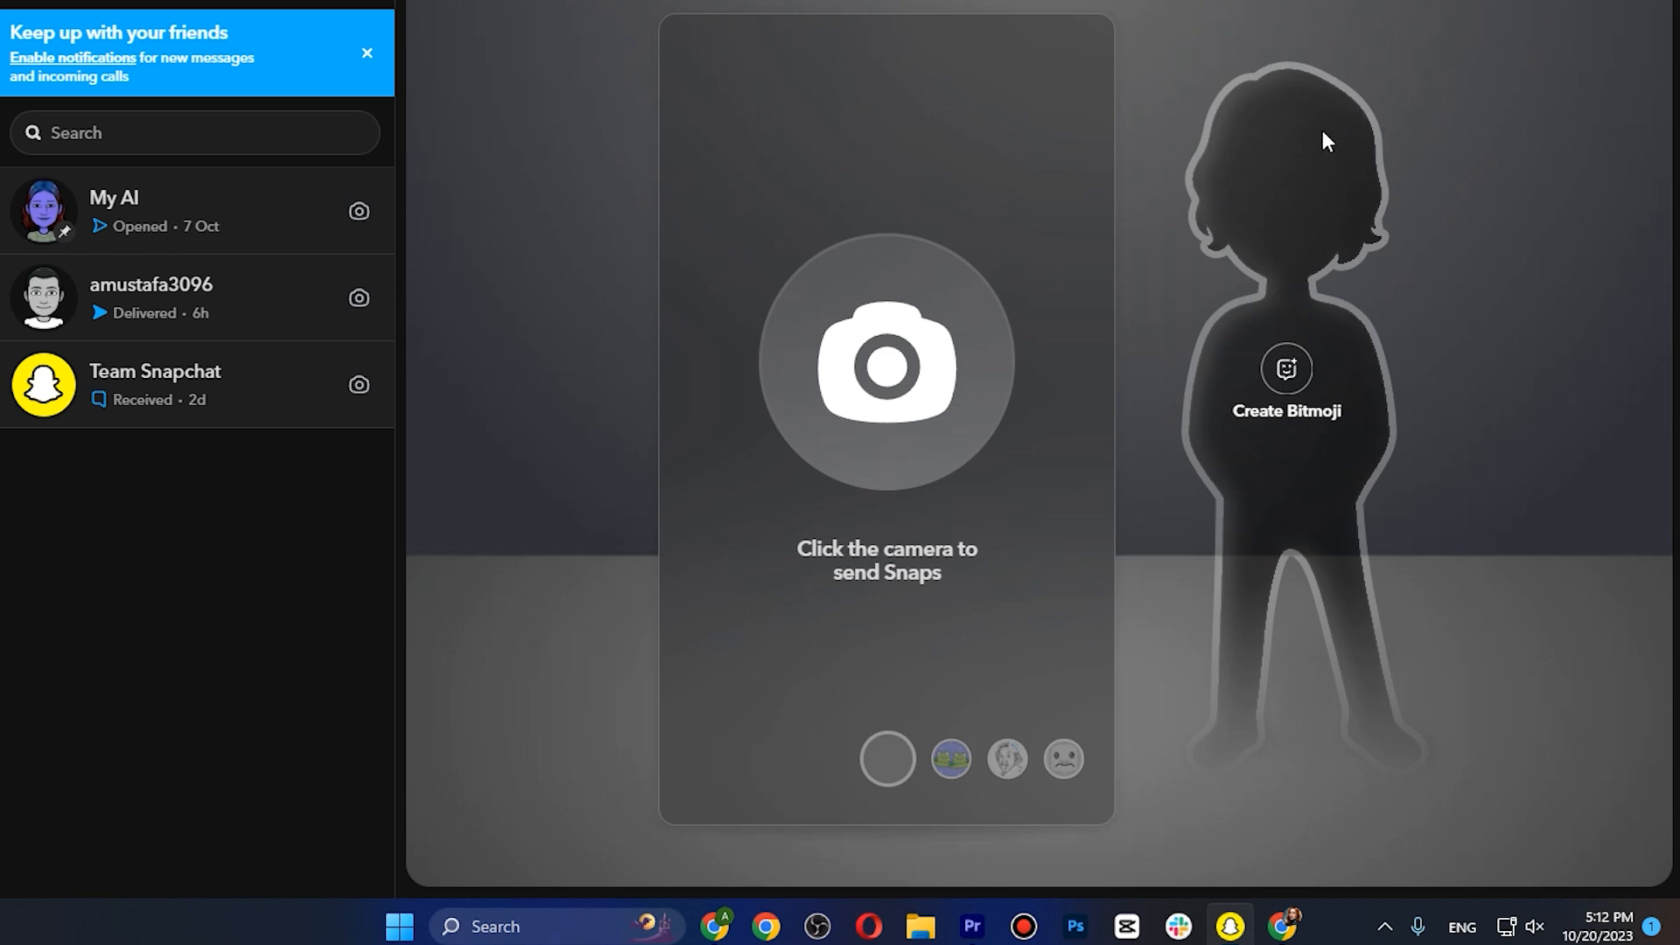